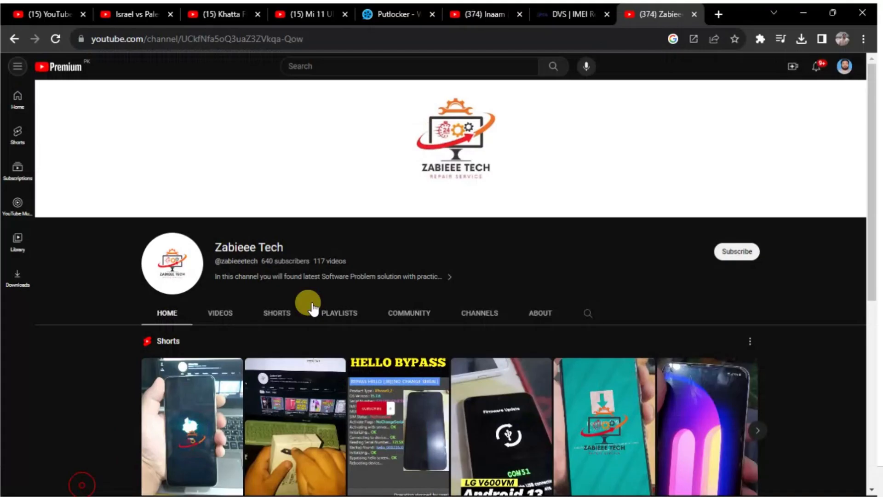
Read the BROM-connected phone's info from the Flash tab, checking its MediaTek COM port.
scroll("down", 3)
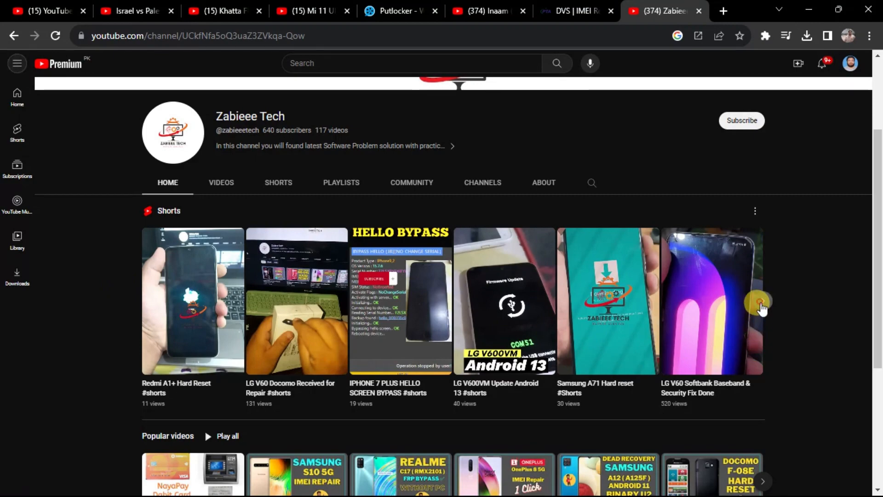
scroll("down", 3)
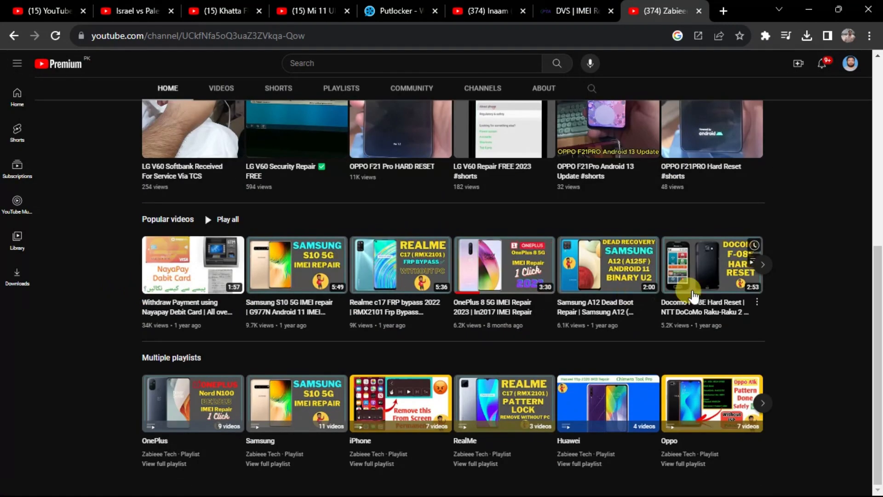
left_click(221, 88)
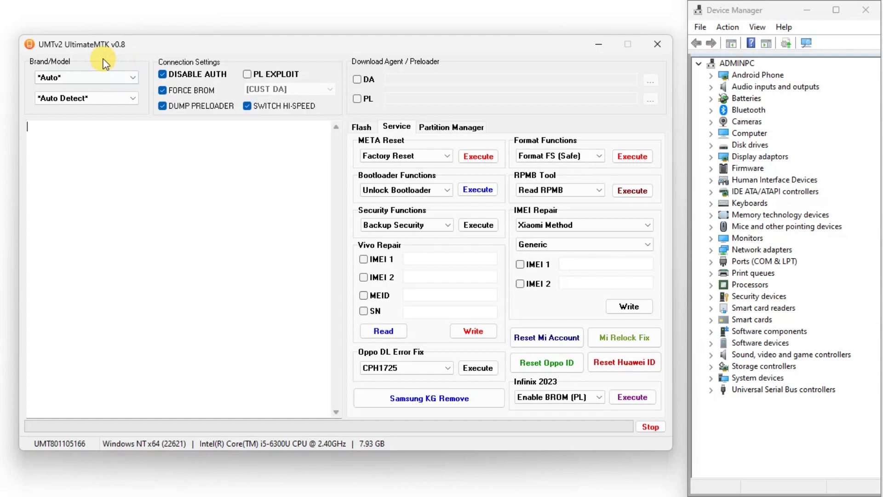
mouse_move(311, 234)
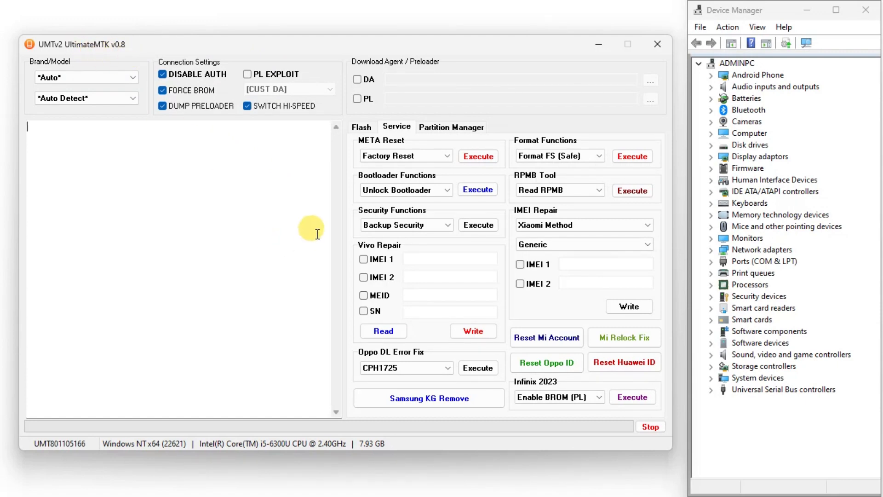
left_click(362, 127)
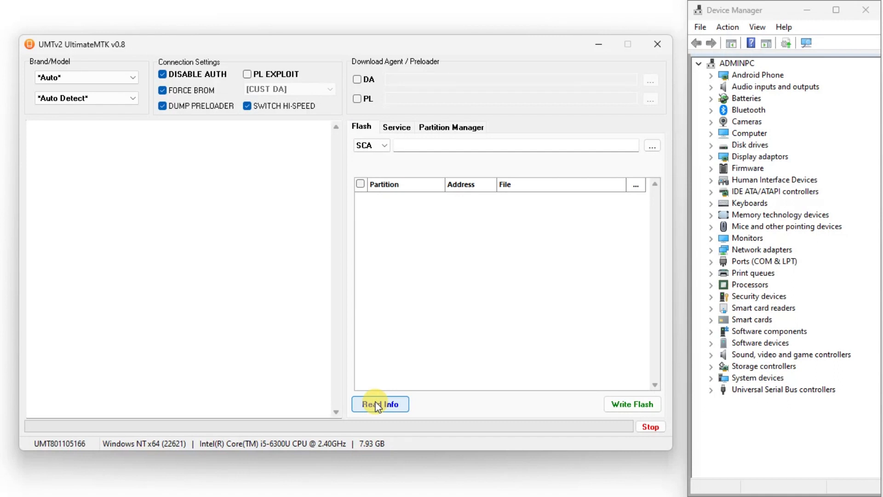
left_click(379, 404)
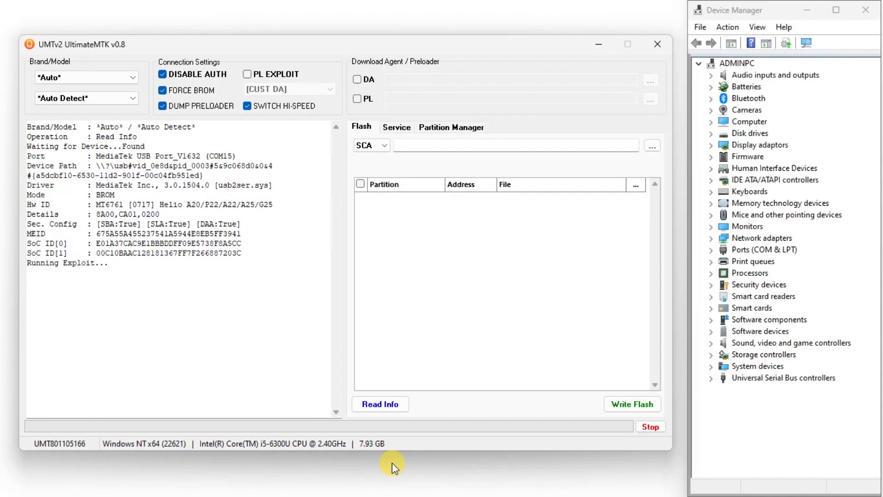
left_click(712, 249)
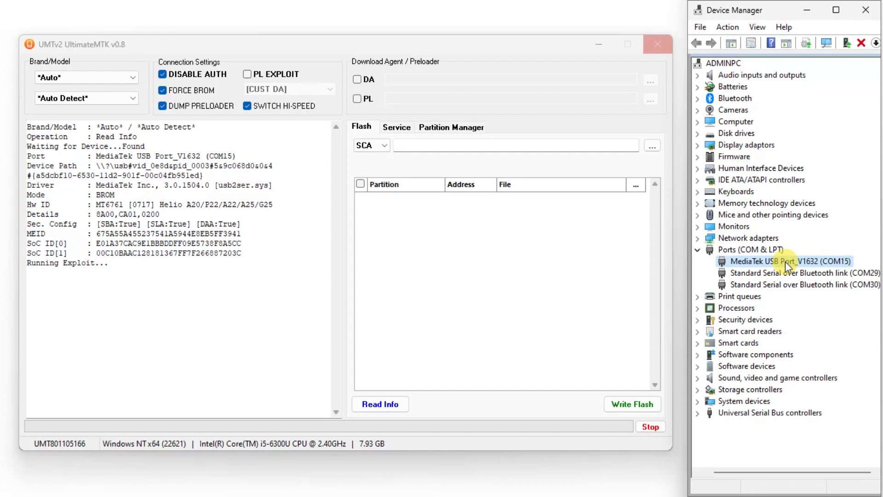
left_click(380, 403)
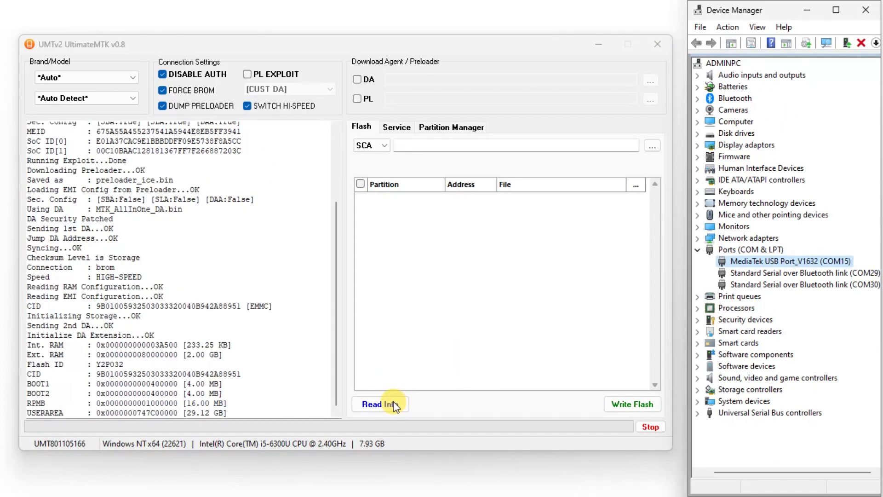
left_click(380, 404)
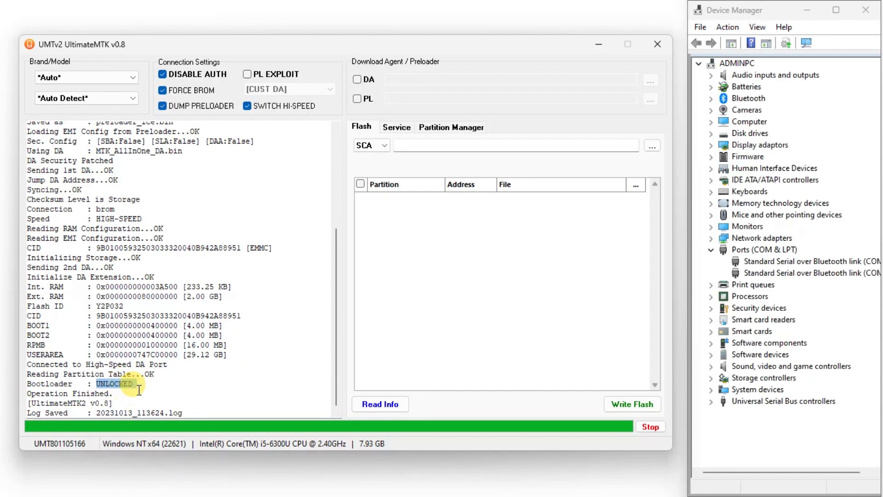
scroll("up", 3)
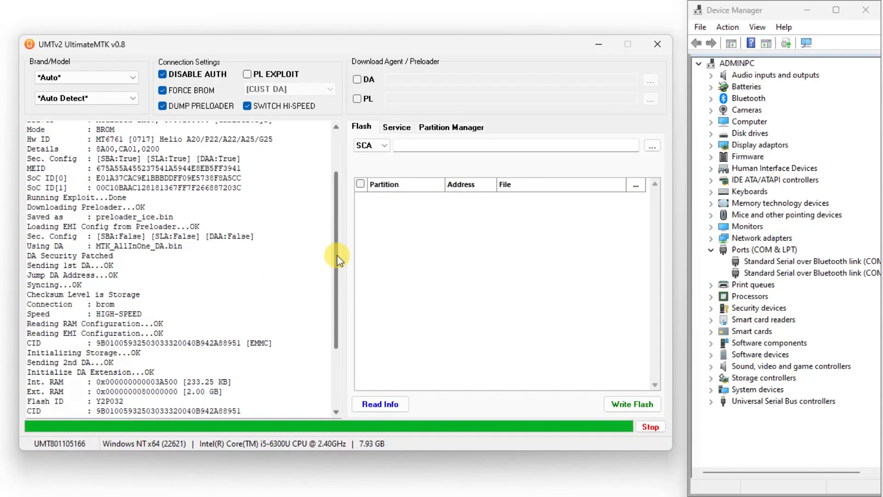
Choose Redmi A1+ (snow) as the Xiaomi-method IMEI Repair model in the Service tab.
left_click(396, 127)
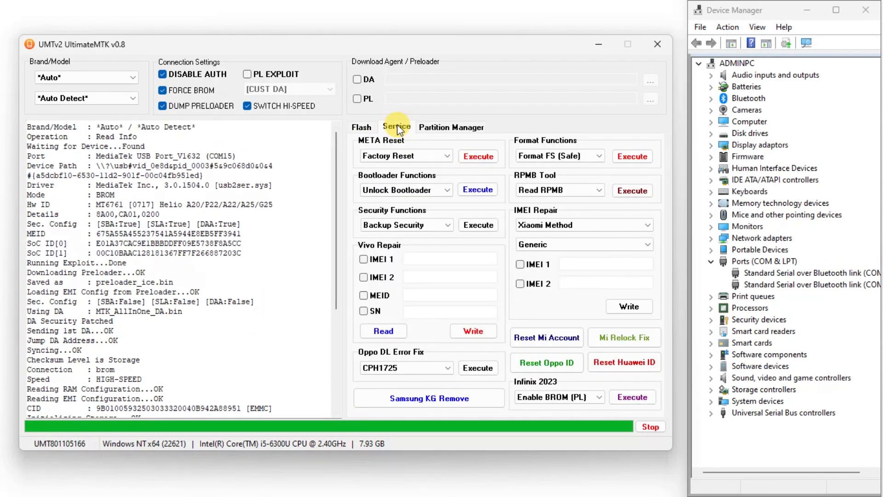
left_click(583, 224)
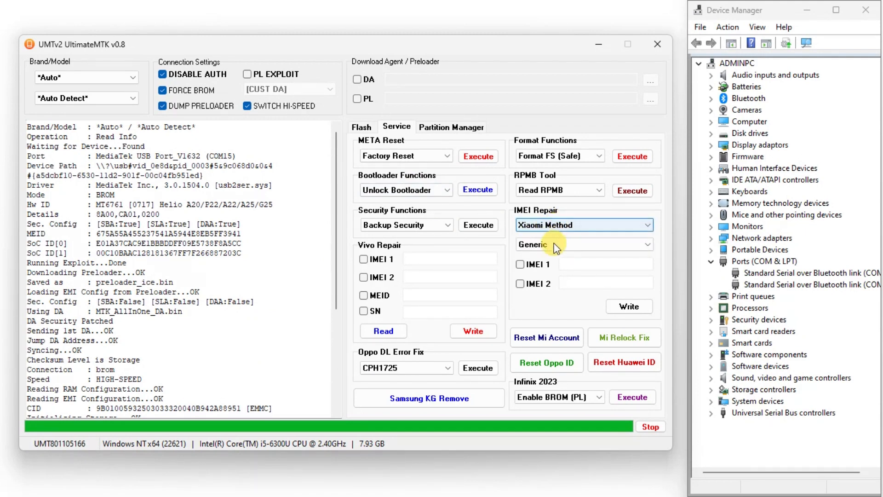
left_click(583, 243)
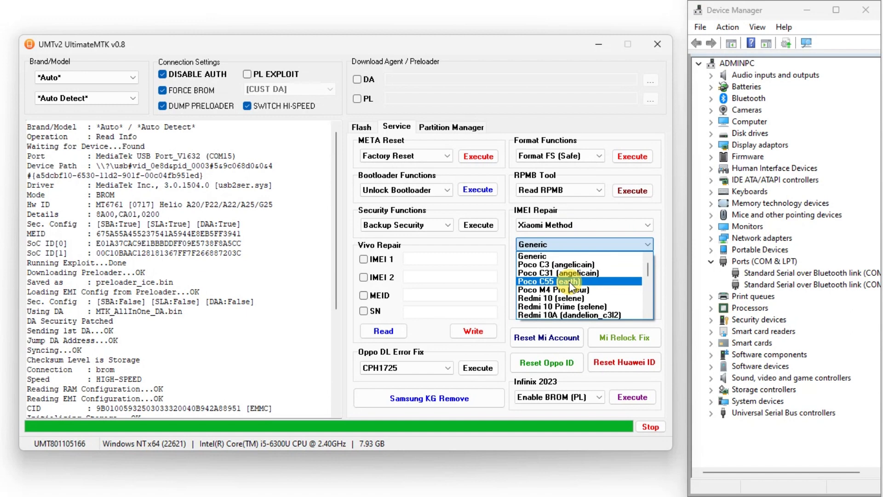
scroll("down", 3)
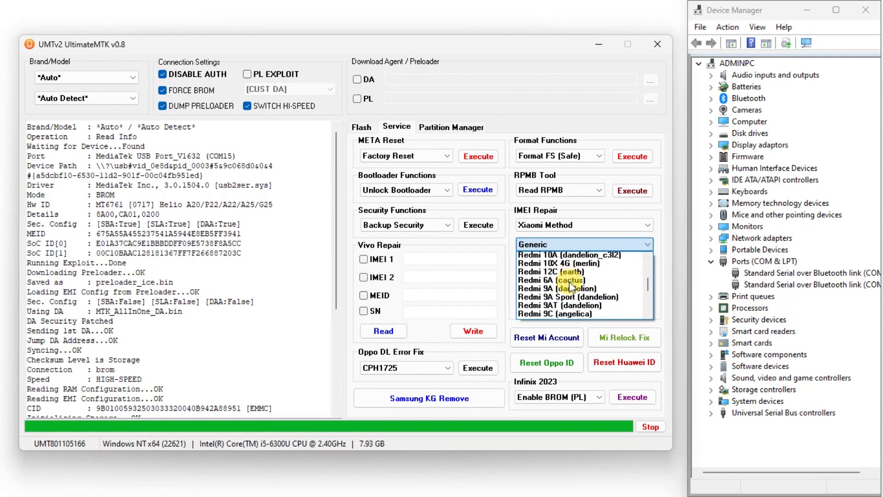
scroll("down", 3)
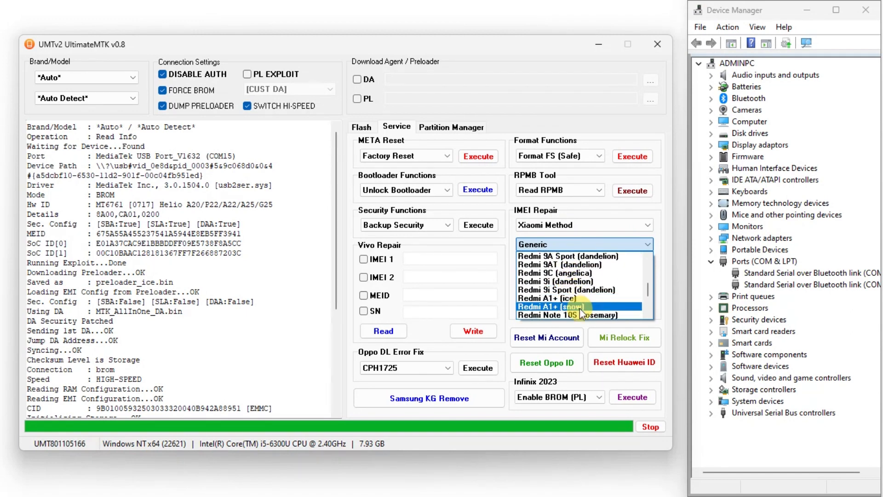
mouse_move(557, 314)
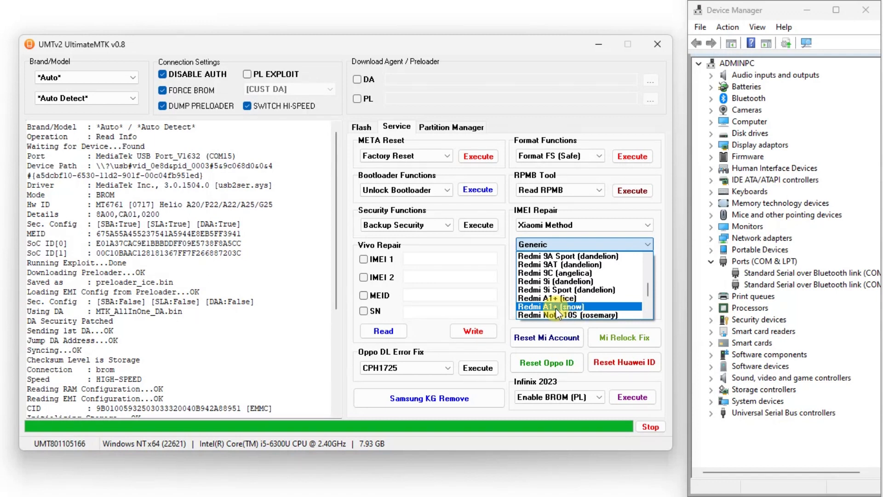
left_click(555, 306)
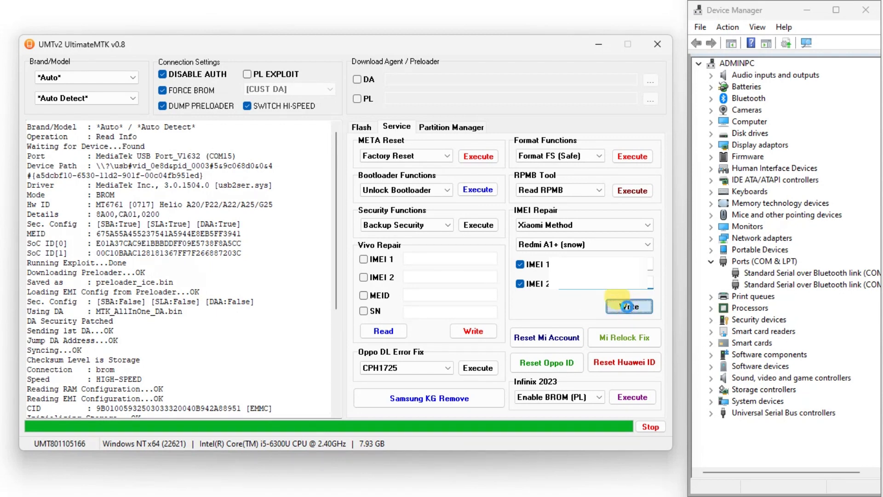
Start the IMEI write and accept the unlocked-bootloader confirmation.
left_click(628, 306)
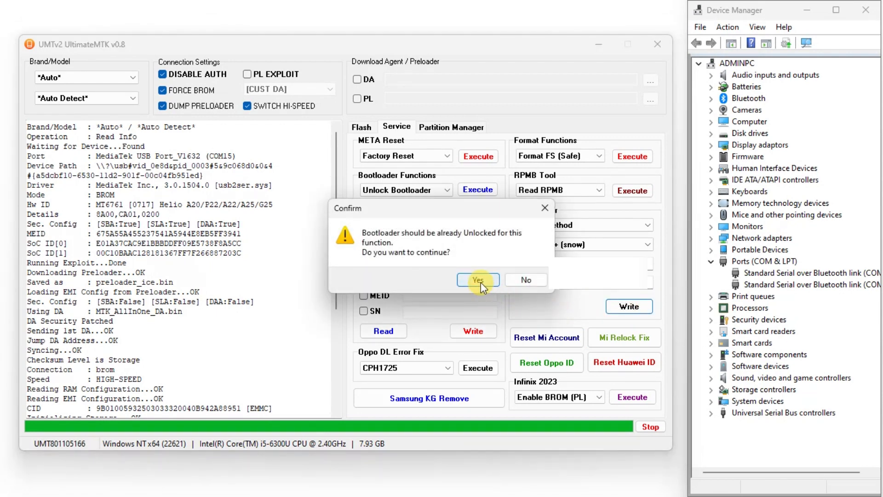
mouse_move(517, 246)
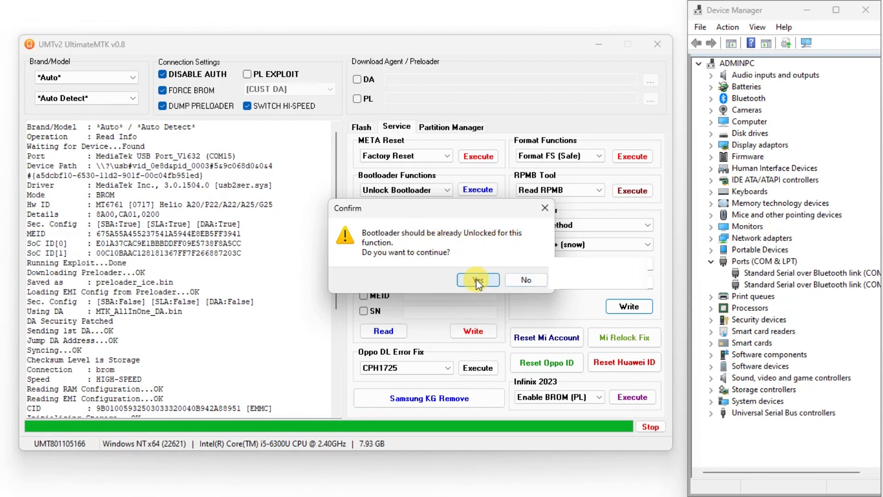
left_click(477, 280)
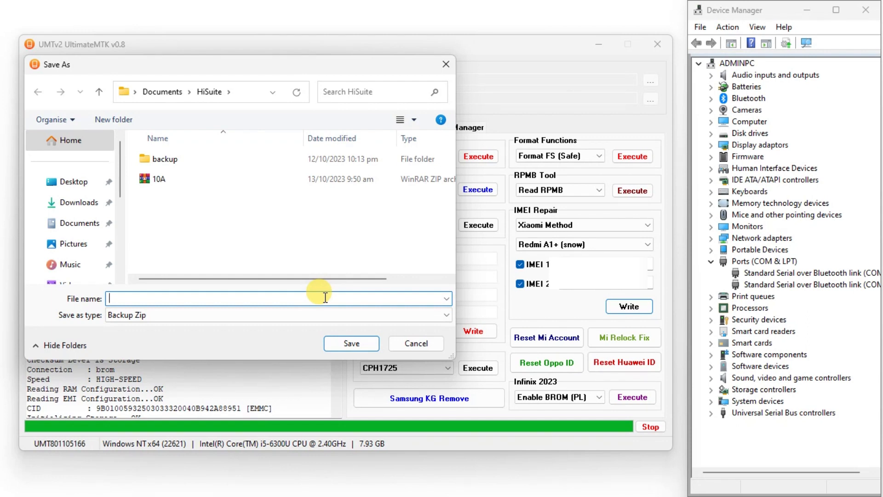
Save the backup zip as 'A1plus' in the HiSuite documents folder.
type("A1")
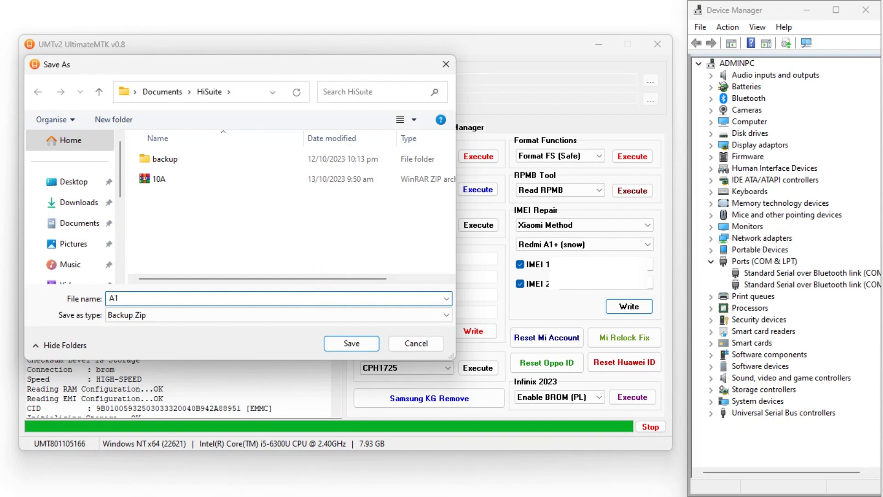
type("plus")
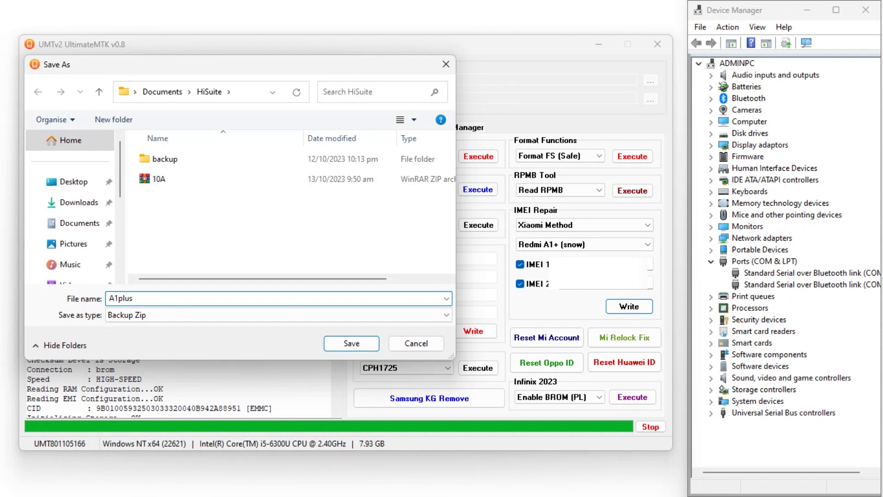
left_click(350, 343)
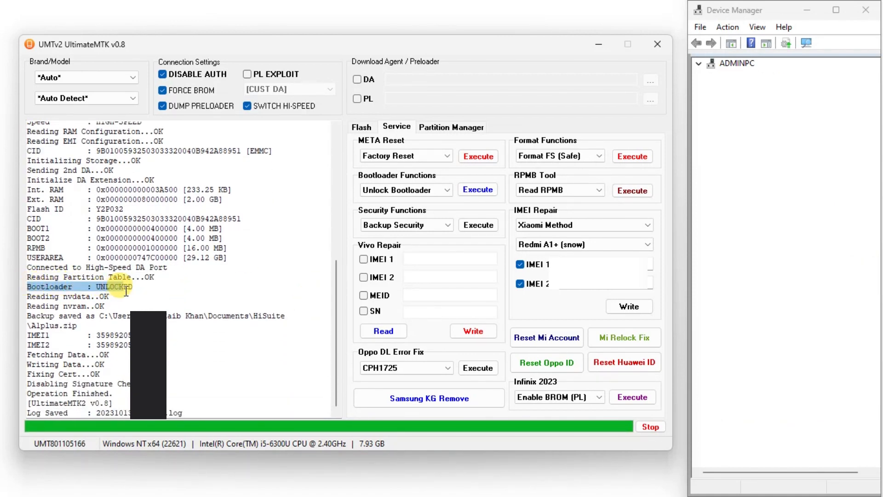
Review the log for the A1plus.zip backup, both IMEIs written and Operation Finished.
left_click(699, 63)
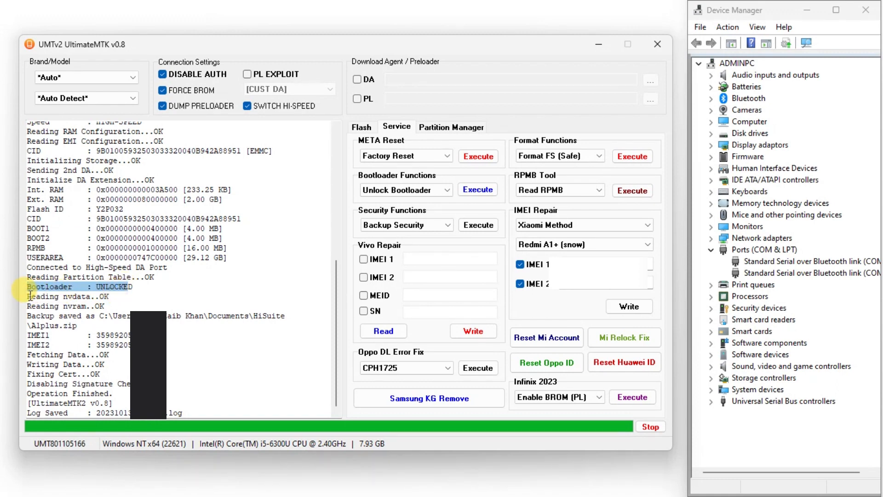